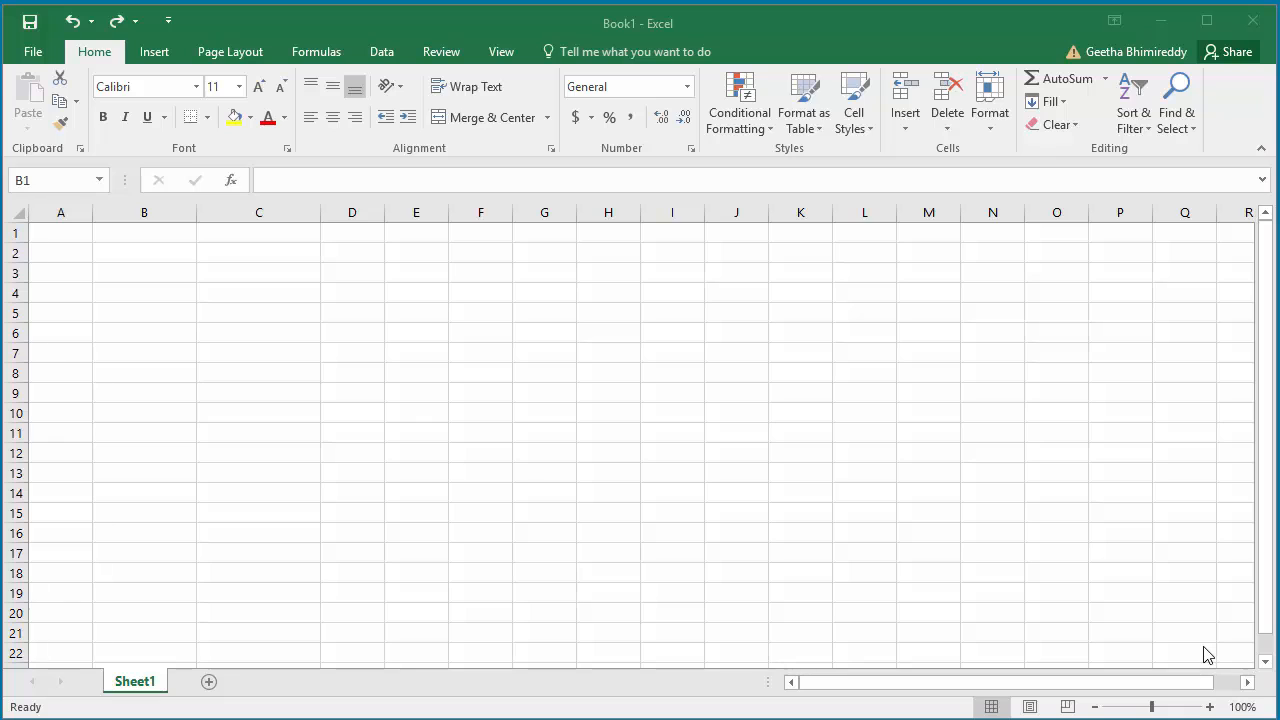
{"action": "mouse_move", "coordinate": [152, 256]}
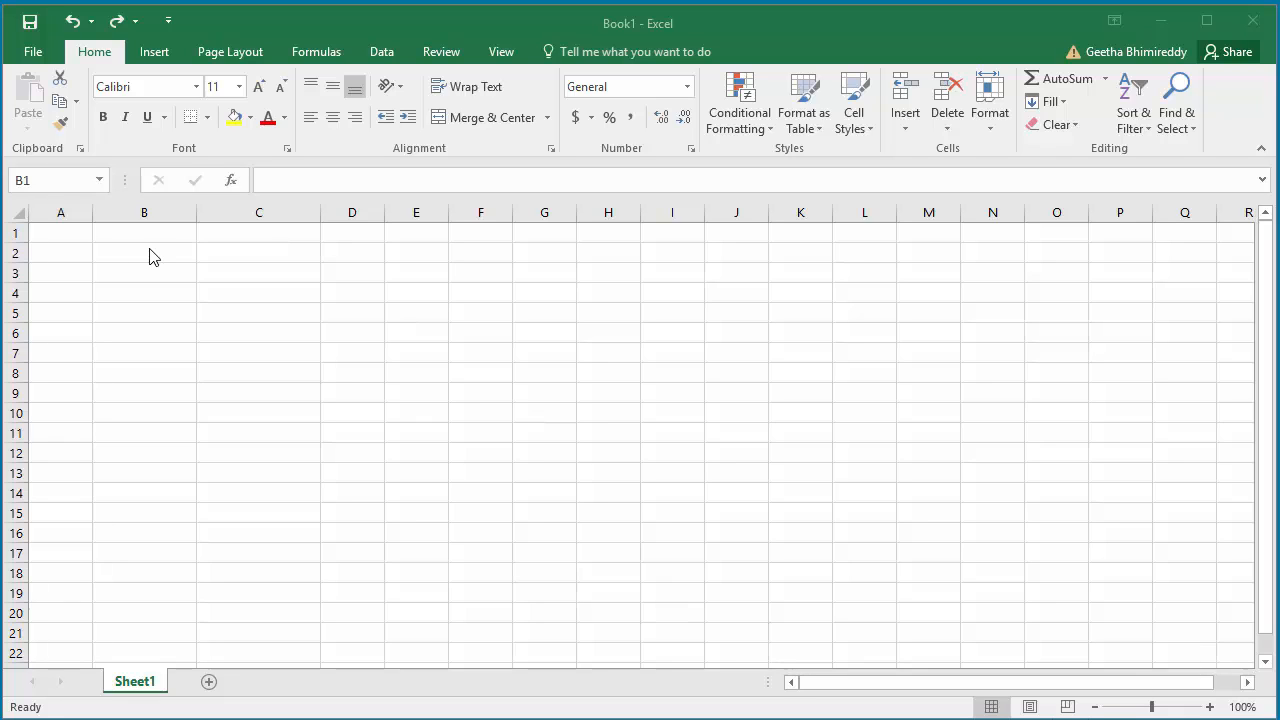
Enter January in B1 and the starting revenue 50000 beside it in C1.
{"action": "left_click", "coordinate": [144, 232]}
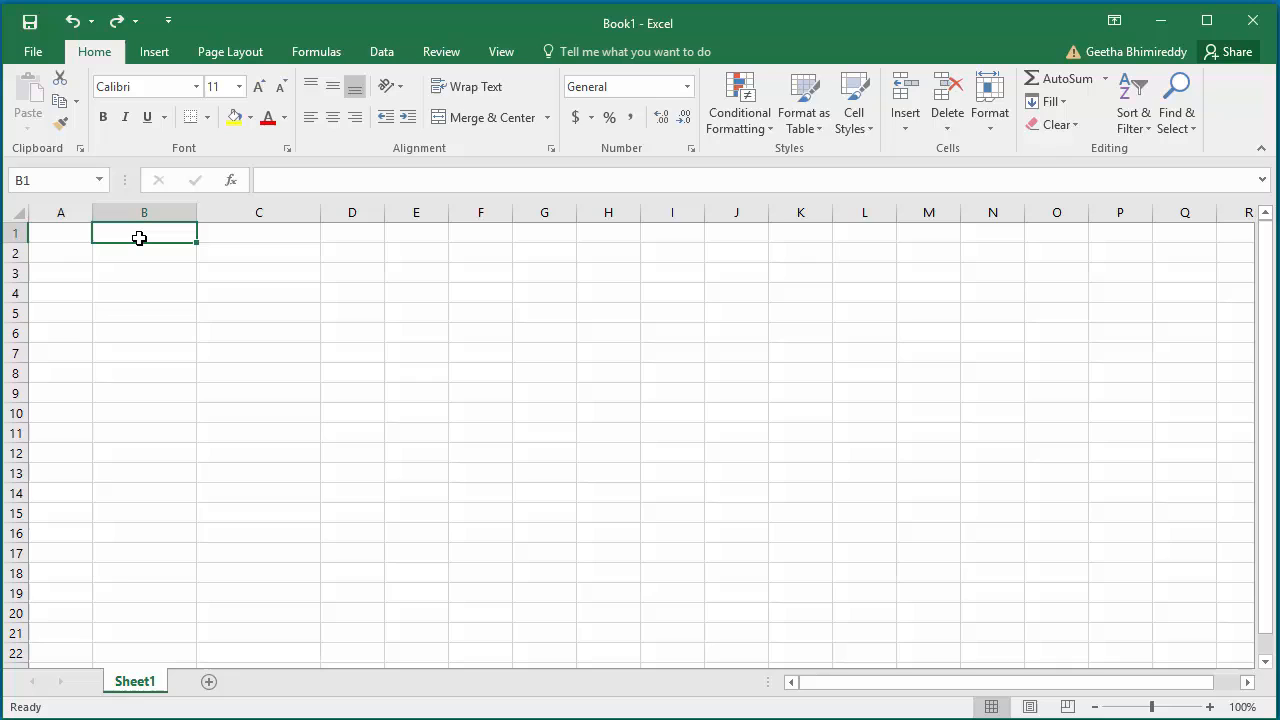
{"action": "type", "text": "Janua"}
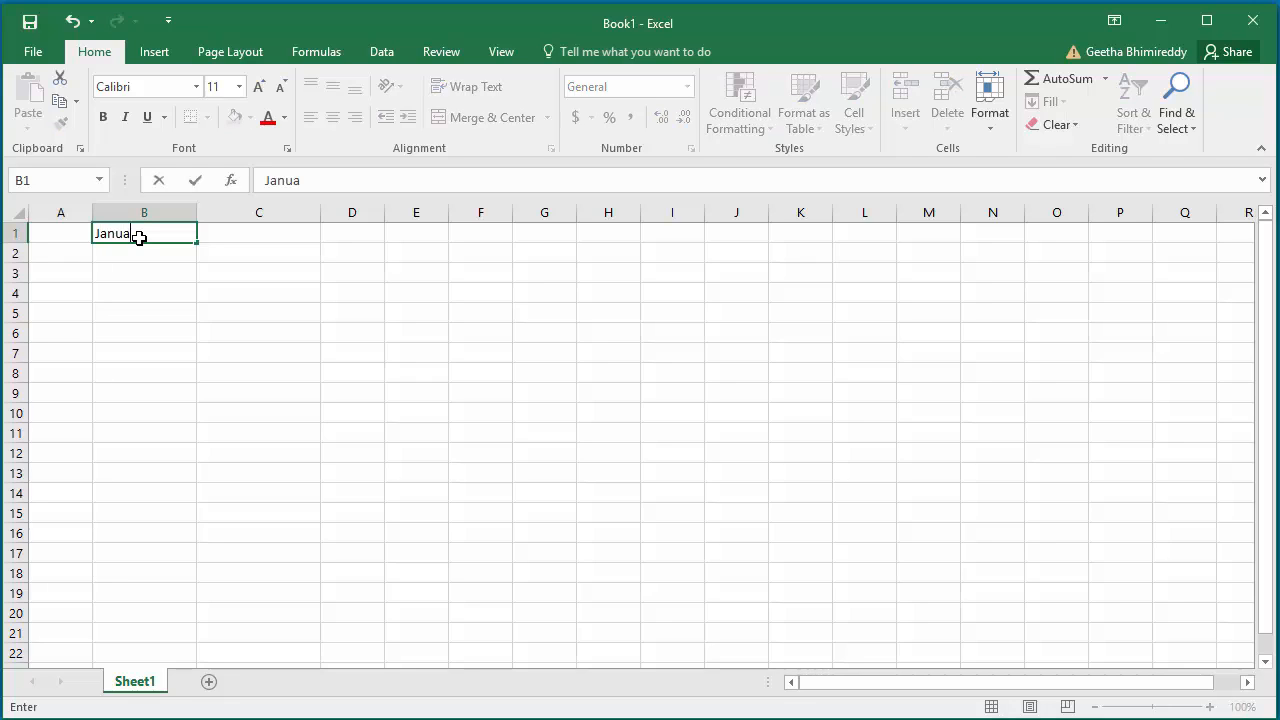
{"action": "key", "text": "tab"}
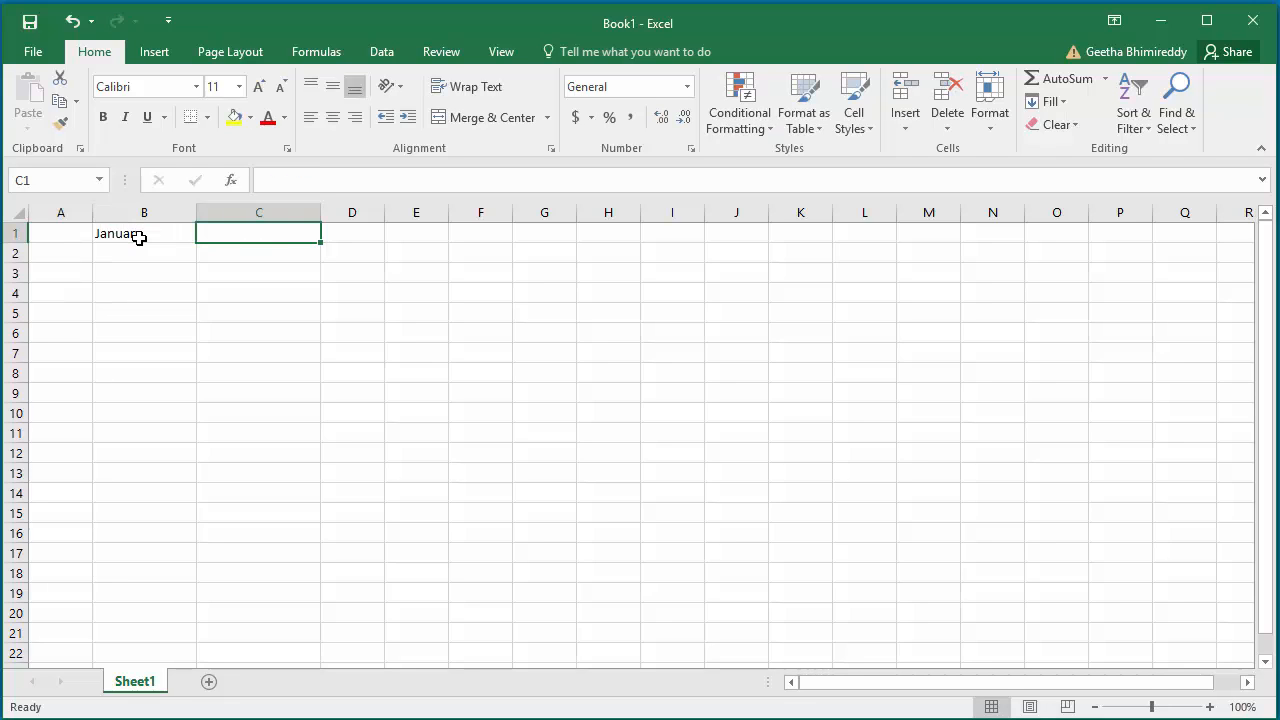
{"action": "type", "text": "50000"}
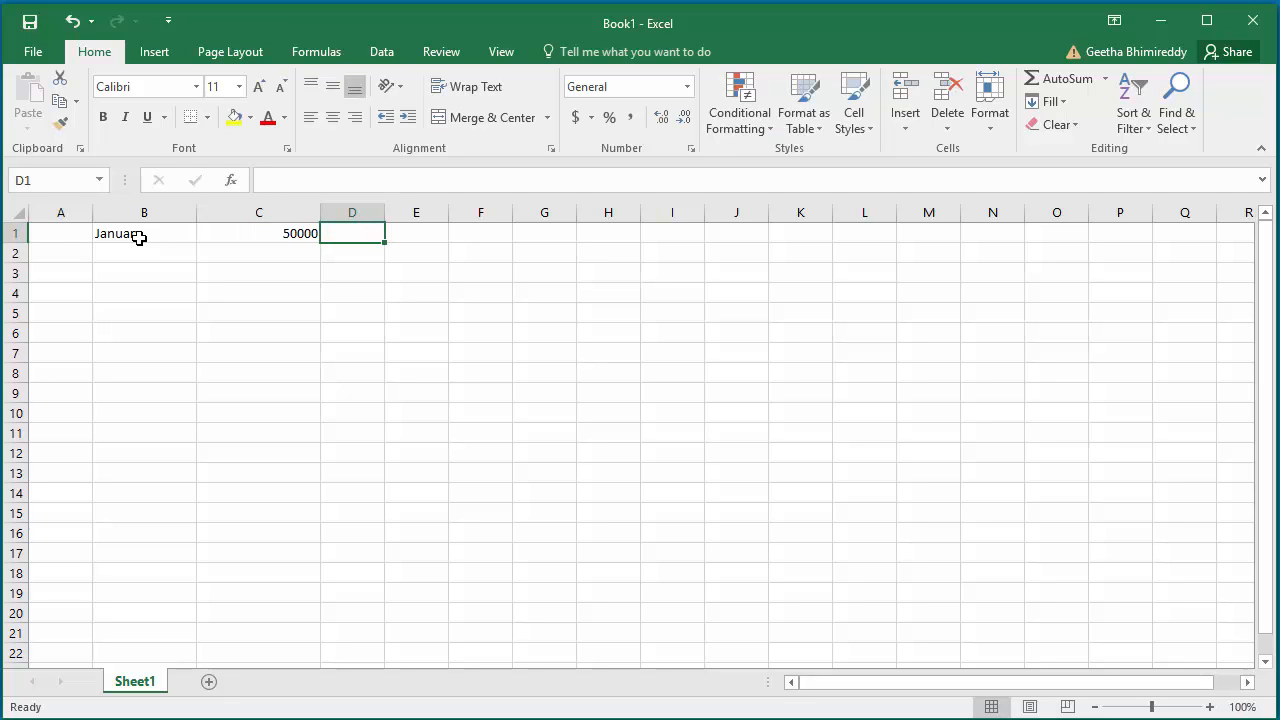
AutoFill the months from B1 down through December in B12.
{"action": "left_click", "coordinate": [144, 232]}
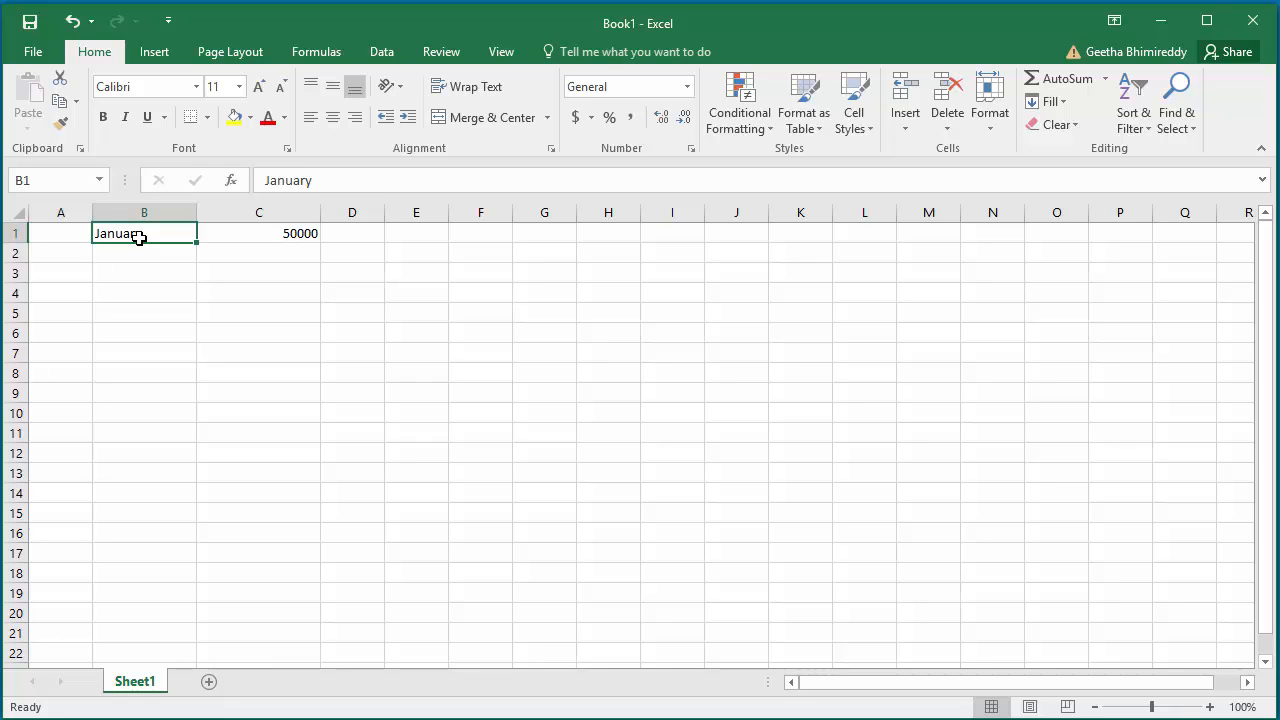
{"action": "mouse_move", "coordinate": [144, 232]}
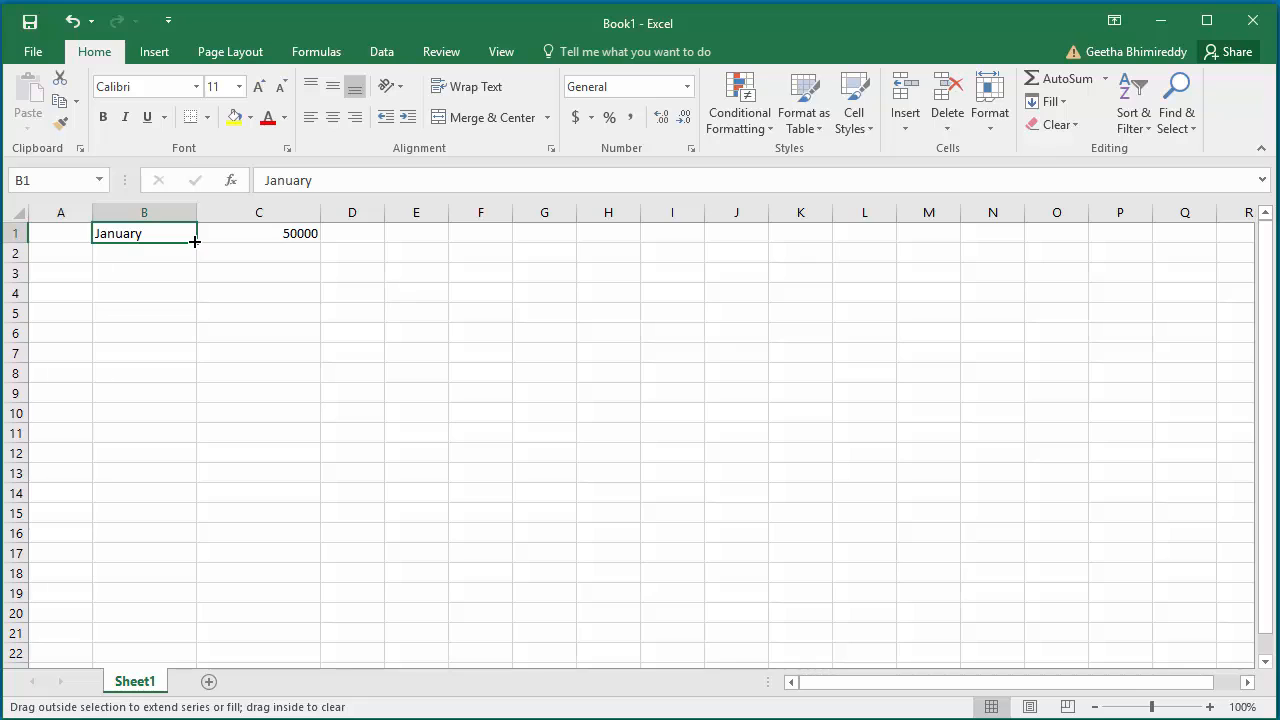
{"action": "left_click_drag", "start_coordinate": [196, 240], "coordinate": [190, 258]}
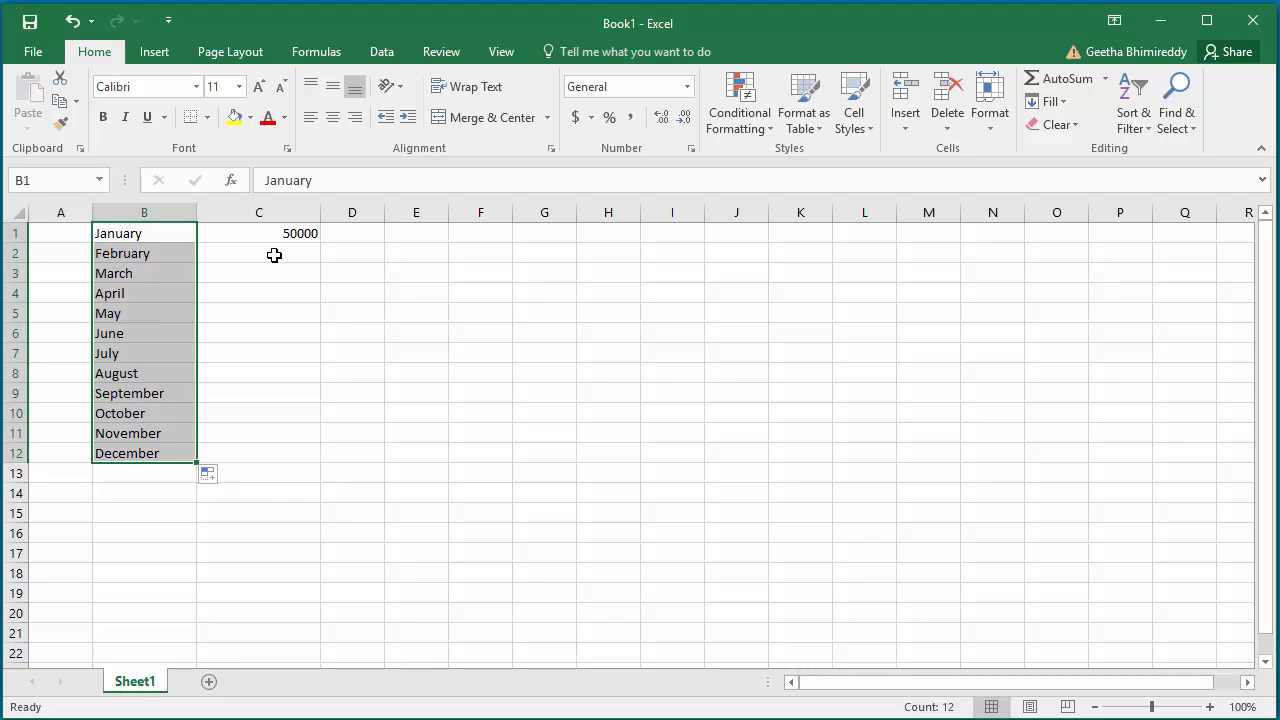
Make February's revenue in C2 equal 150% of January's, giving 75000.
{"action": "left_click", "coordinate": [260, 252]}
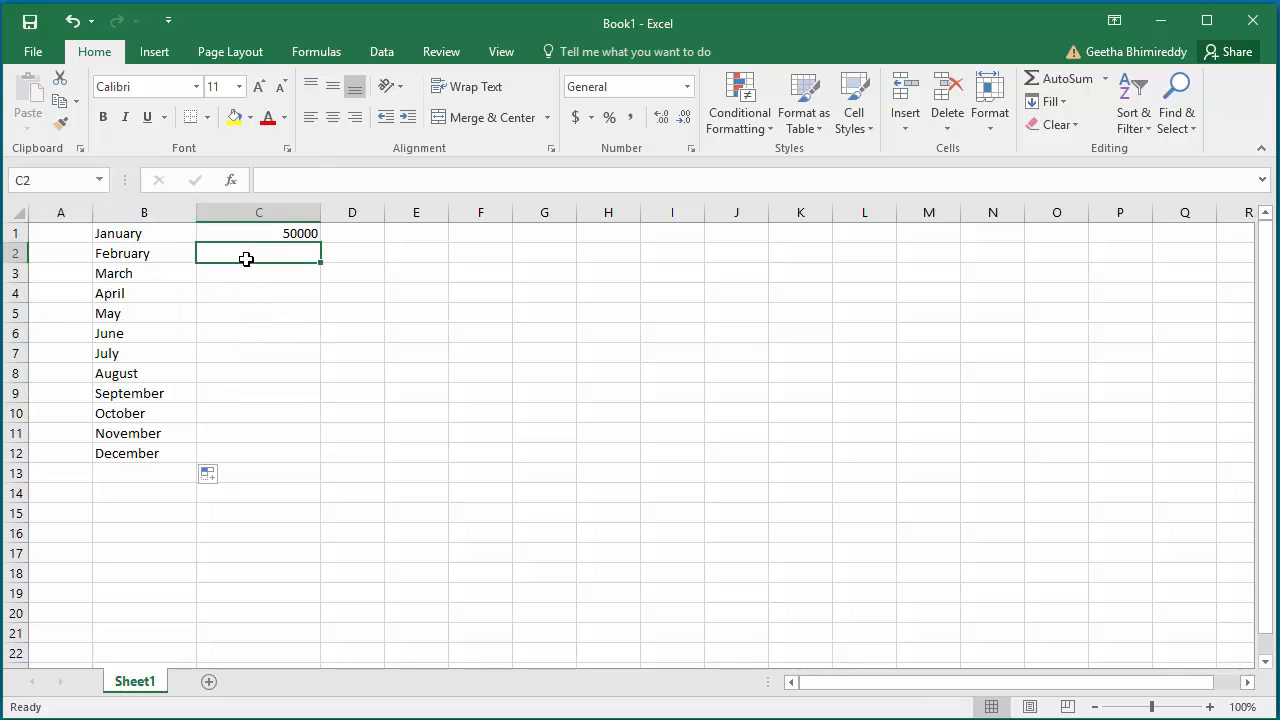
{"action": "double_click", "coordinate": [260, 252]}
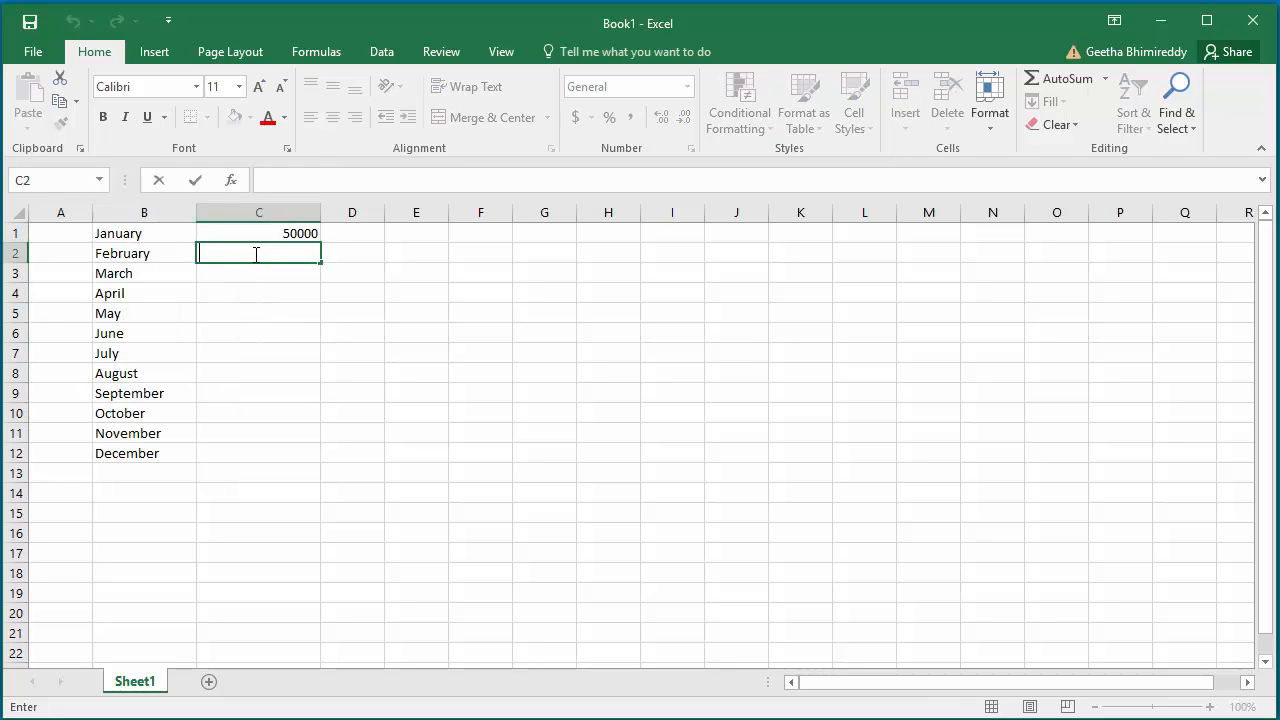
{"action": "type", "text": "="}
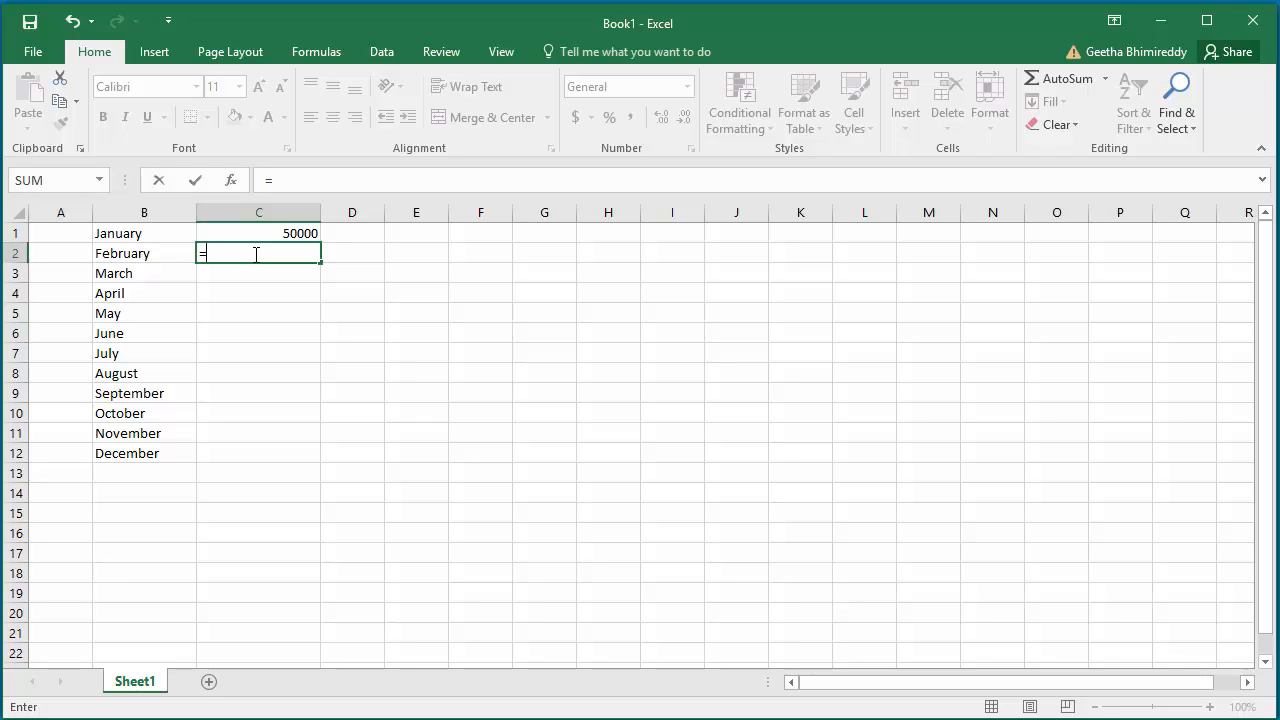
{"action": "type", "text": "B"}
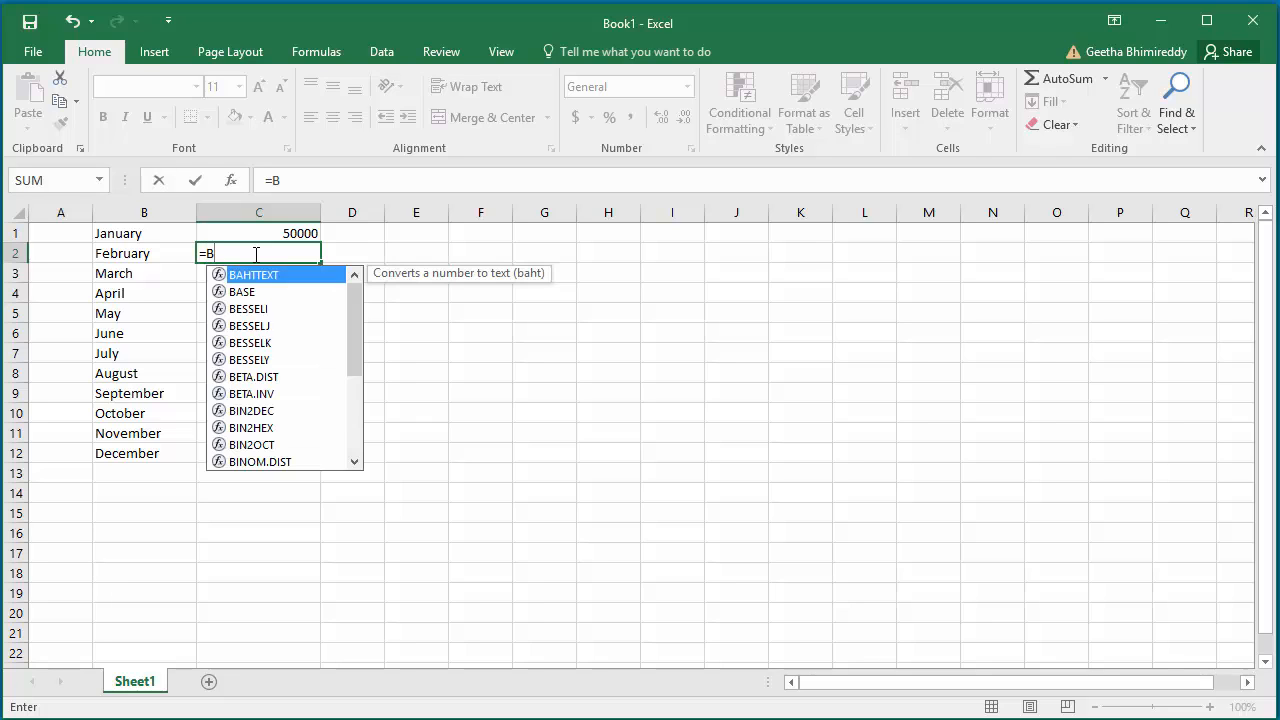
{"action": "type", "text": "1"}
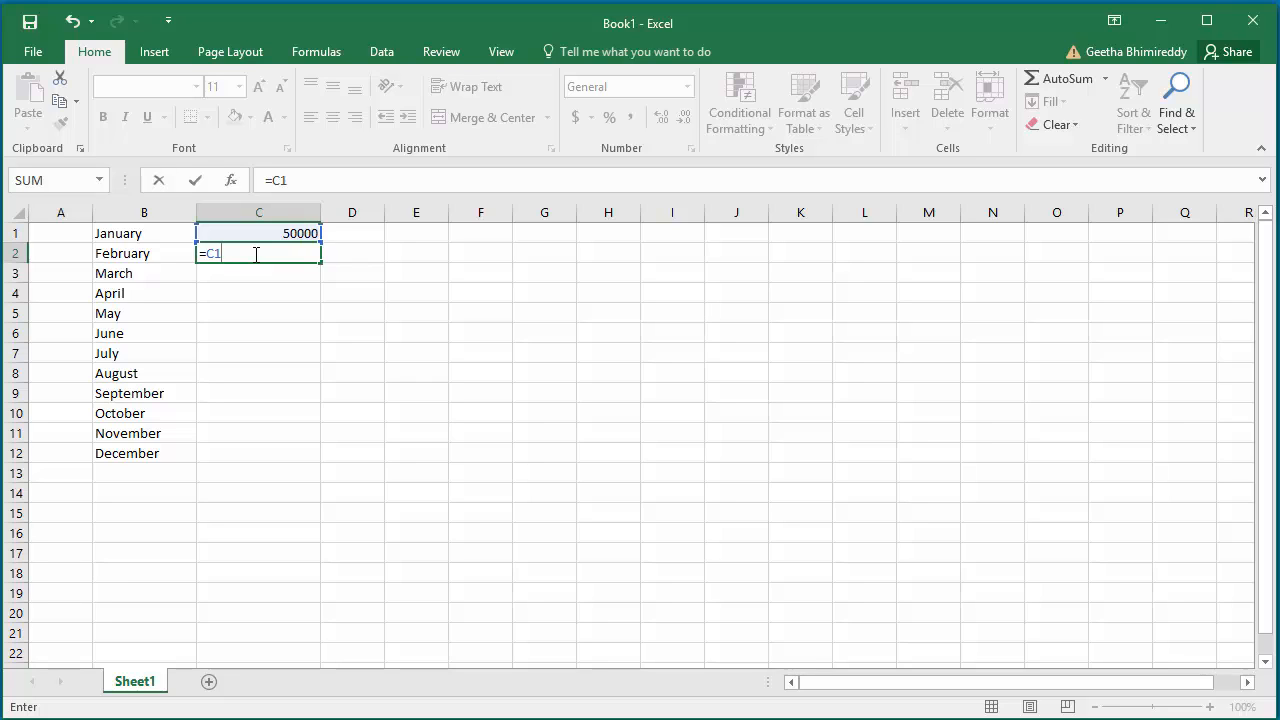
{"action": "type", "text": "*"}
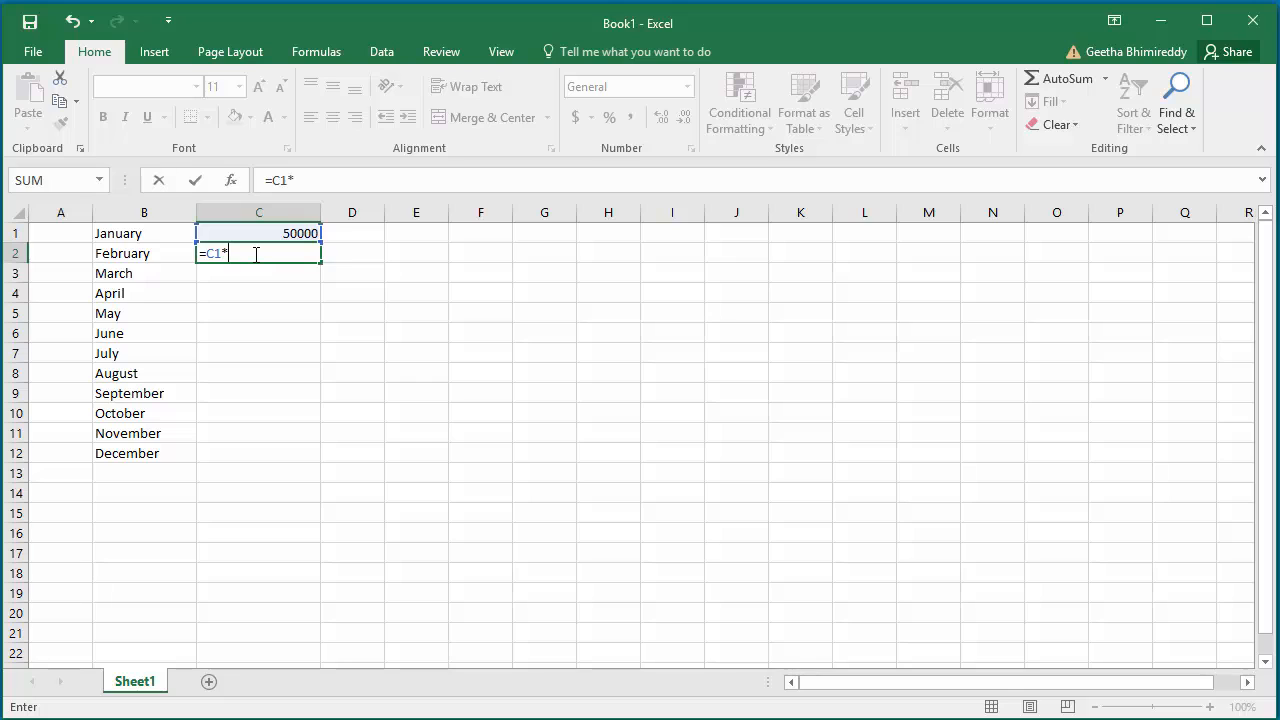
{"action": "type", "text": "150"}
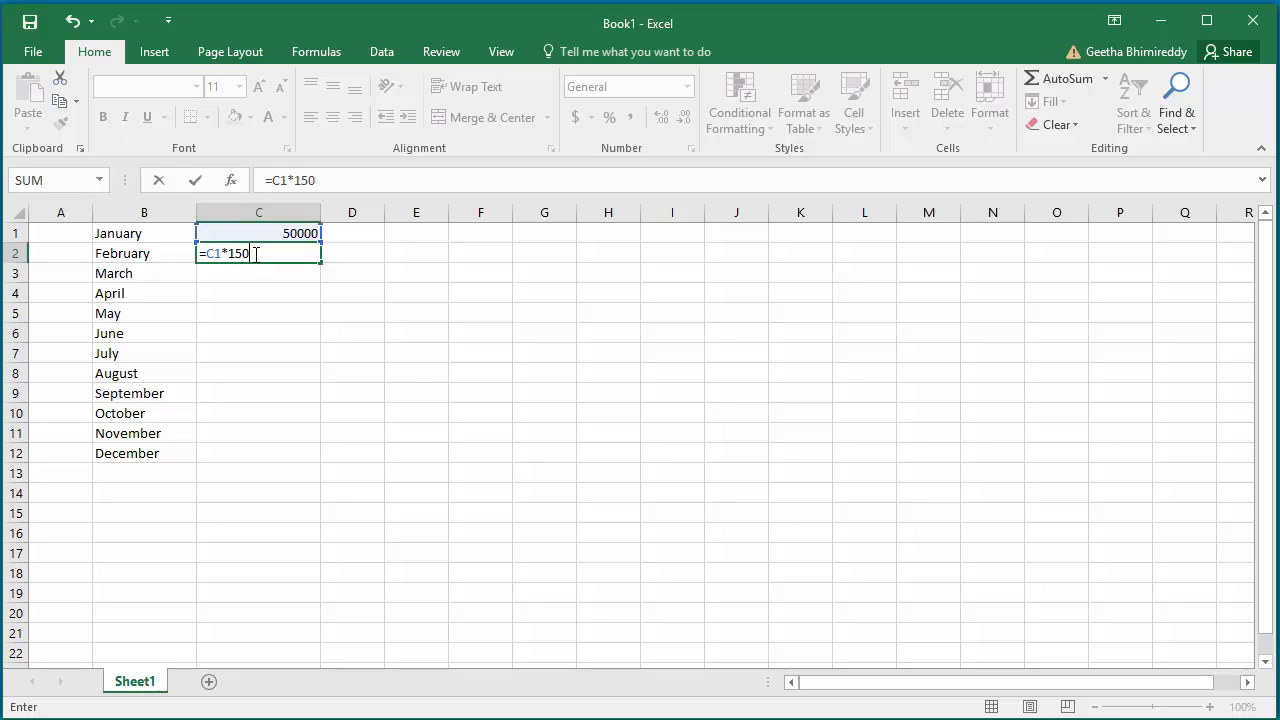
{"action": "type", "text": "%"}
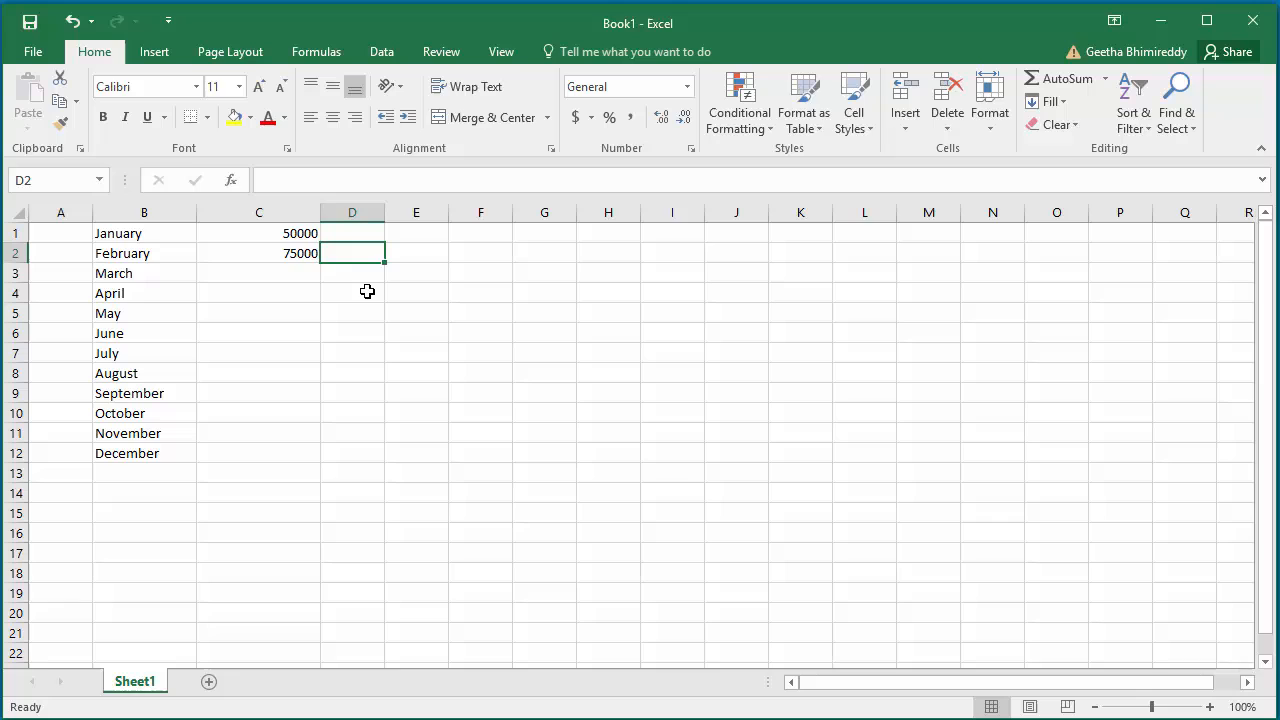
{"action": "left_click", "coordinate": [260, 252]}
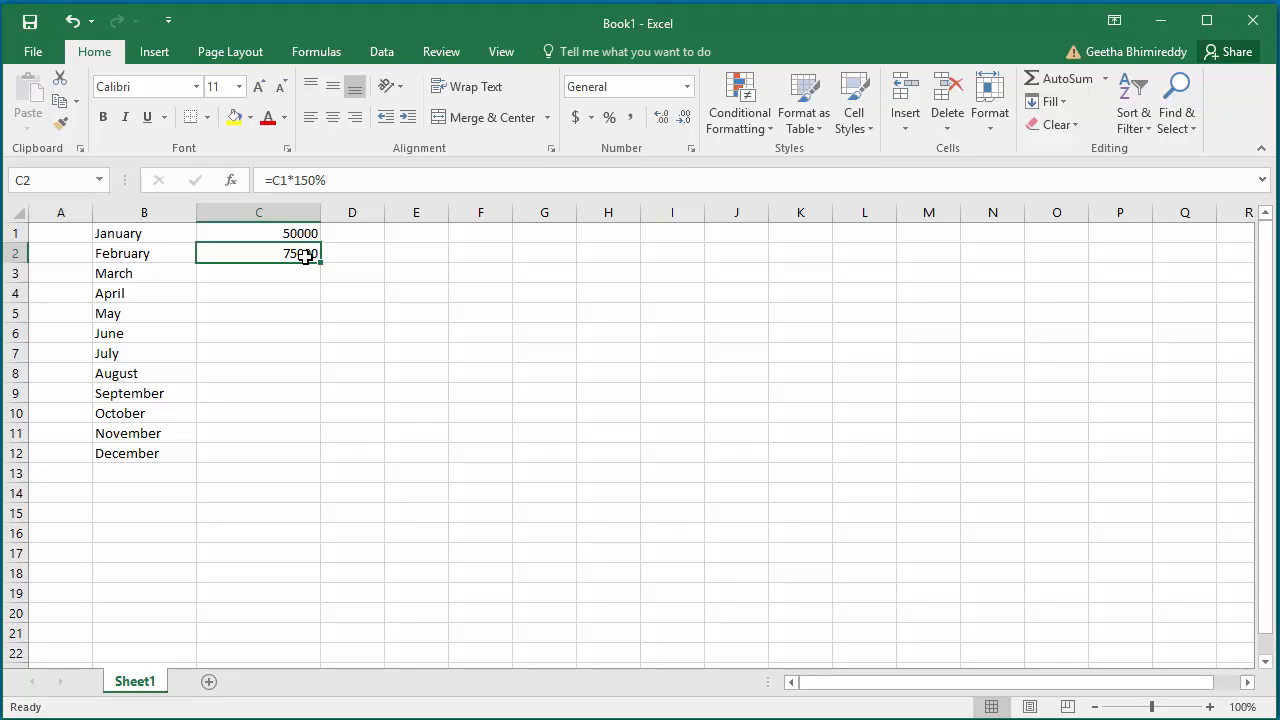
{"action": "mouse_move", "coordinate": [320, 264]}
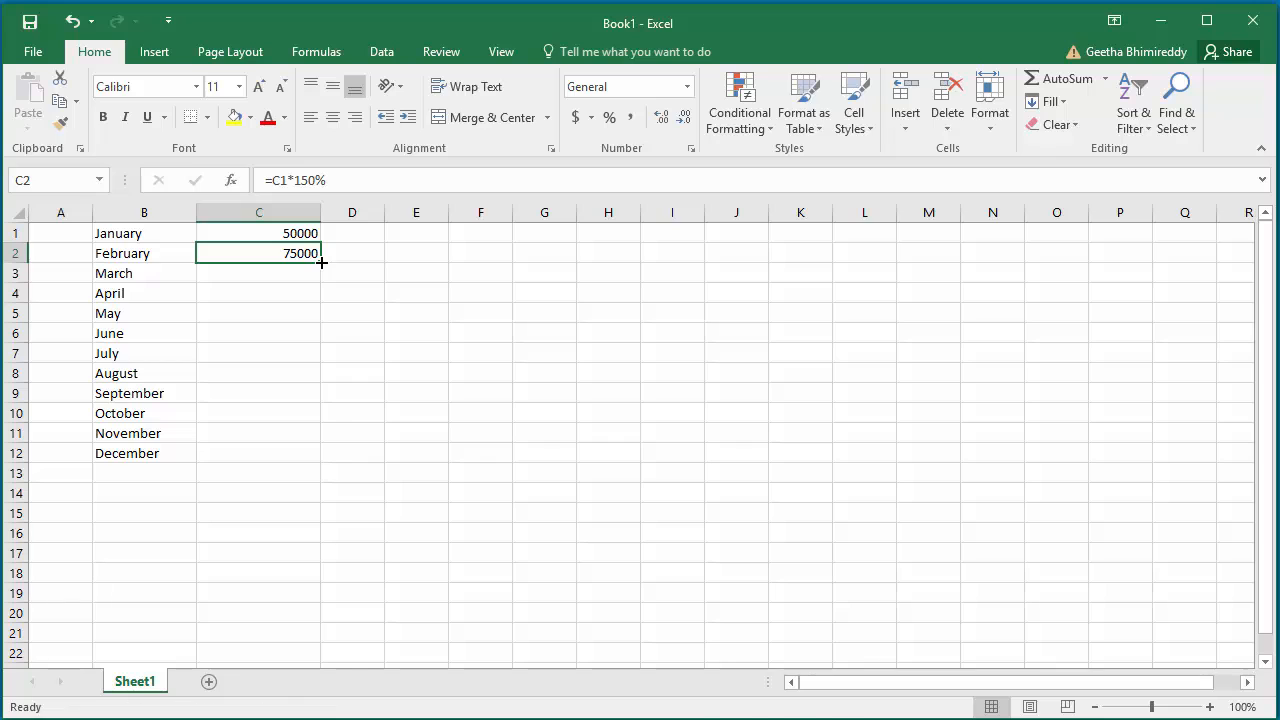
Fill the 150% growth formula down through C12 so December reaches about 4,324,878.
{"action": "left_click_drag", "start_coordinate": [322, 262], "coordinate": [322, 452]}
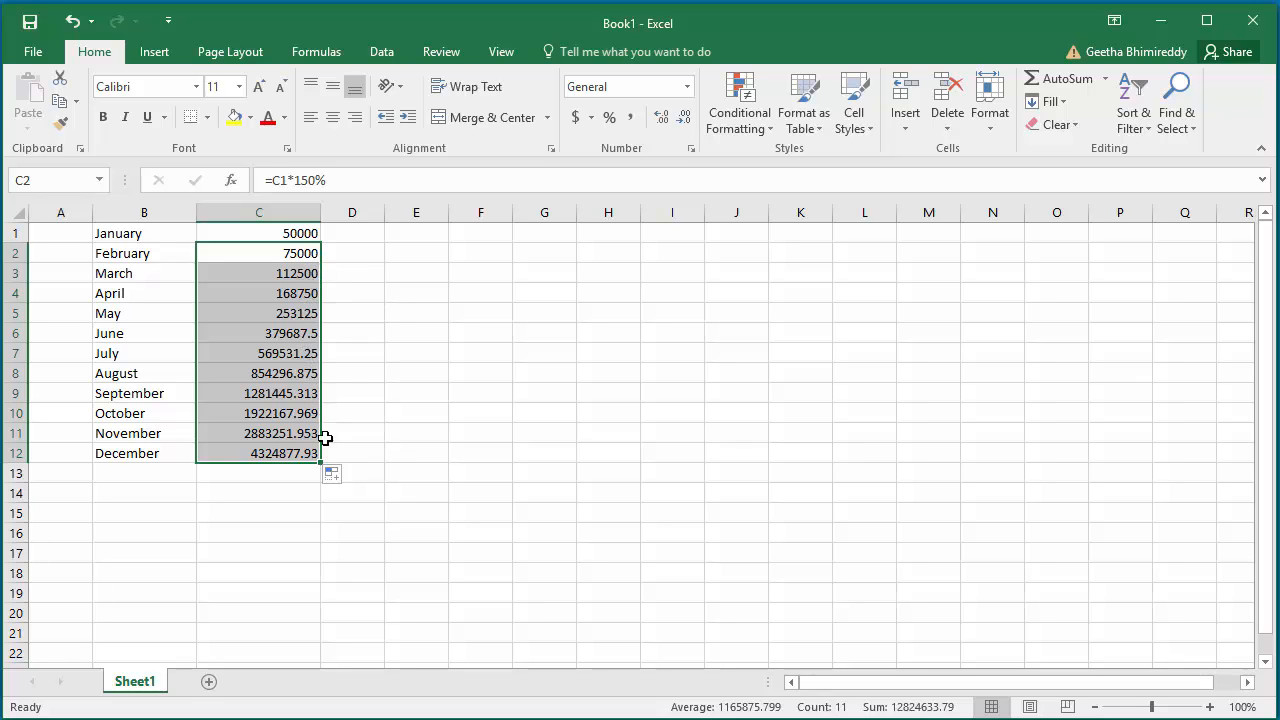
{"action": "mouse_move", "coordinate": [340, 456]}
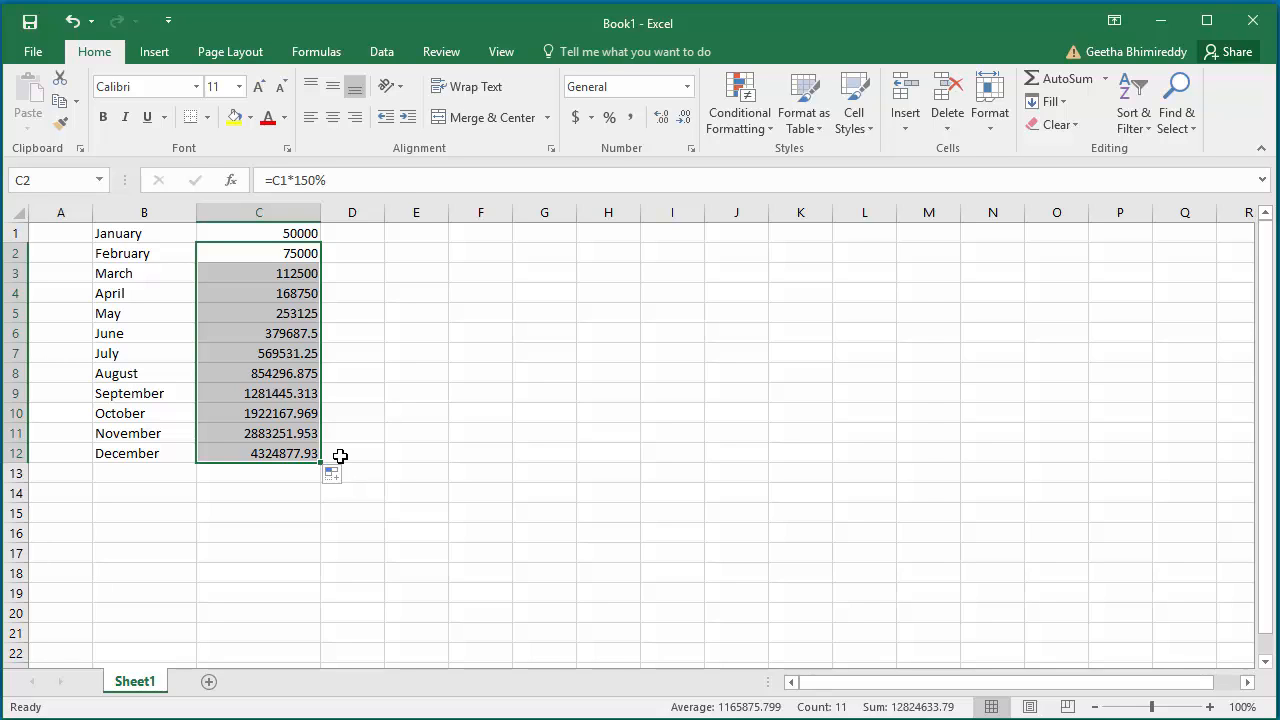
{"action": "left_click", "coordinate": [352, 452]}
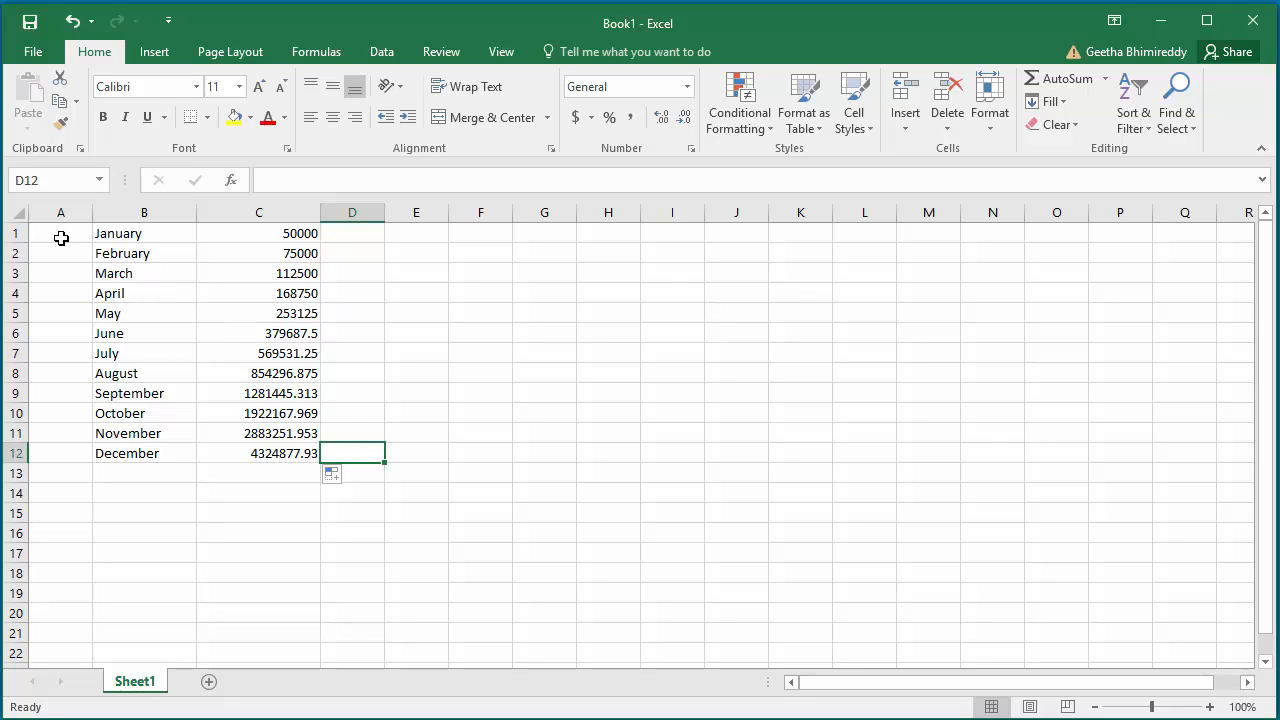
Start the serial numbers in column A with 1 beside January and 2 beside February.
{"action": "left_click", "coordinate": [60, 232]}
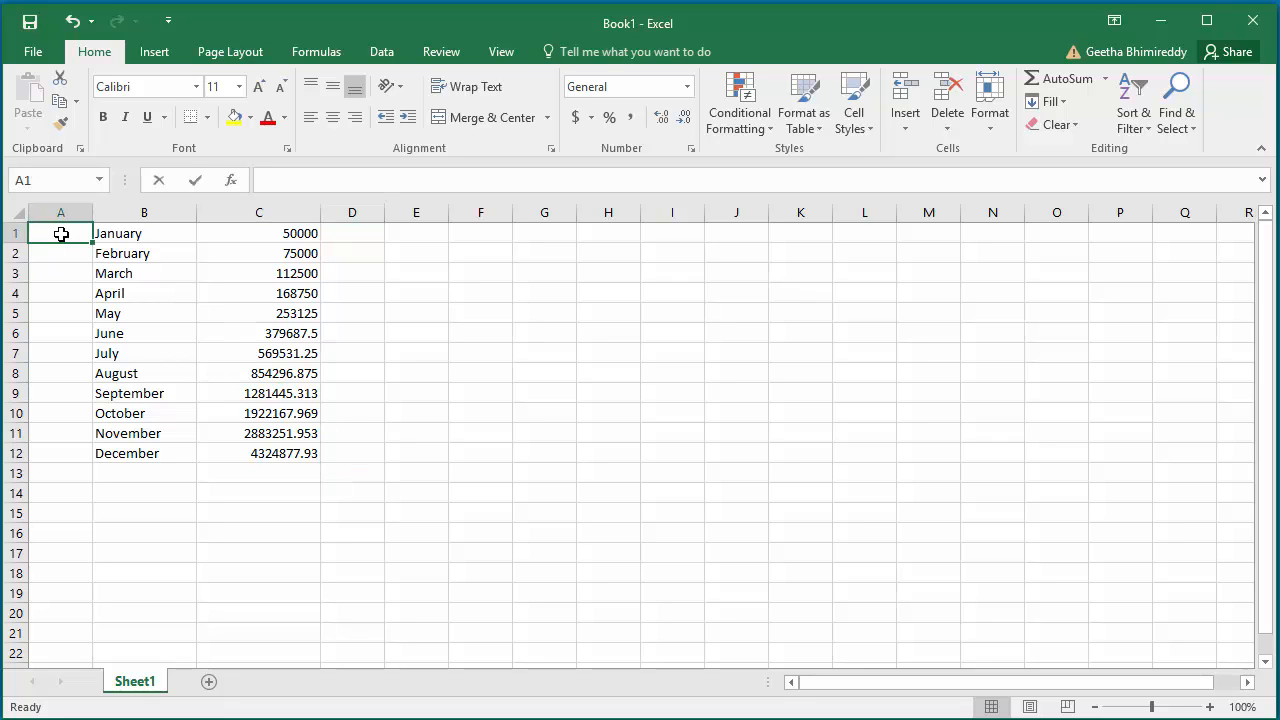
{"action": "type", "text": "2"}
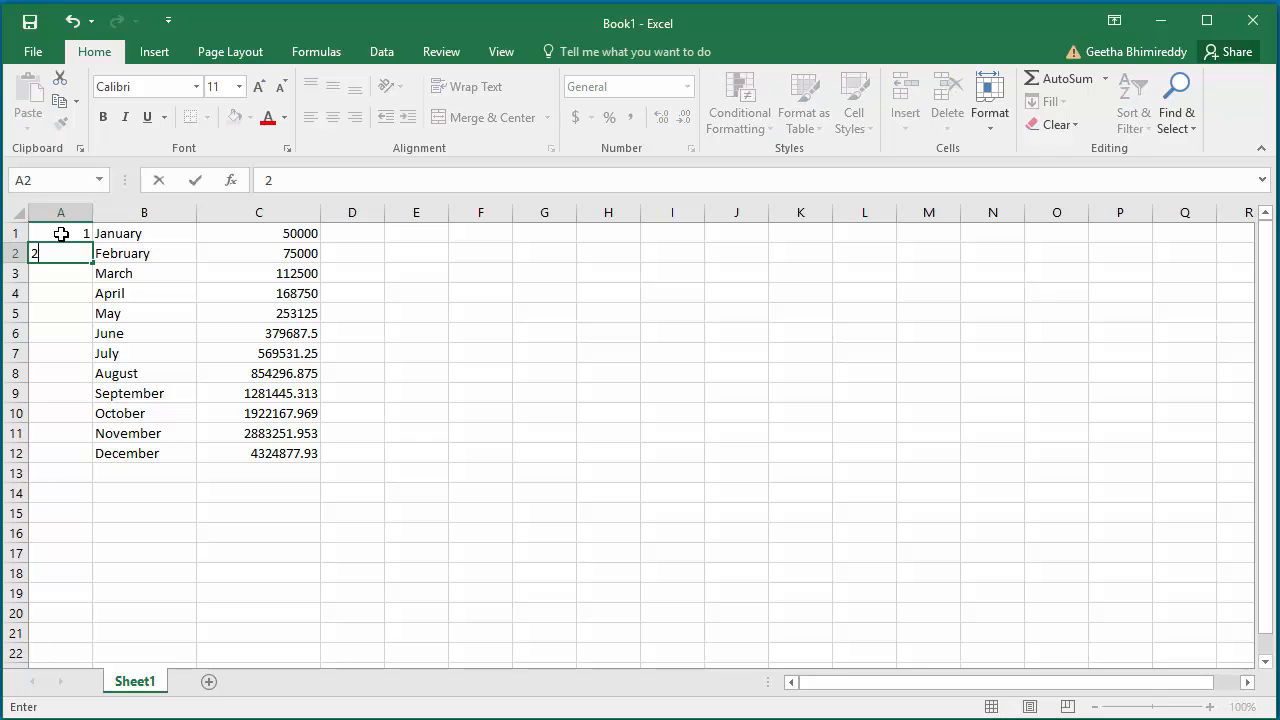